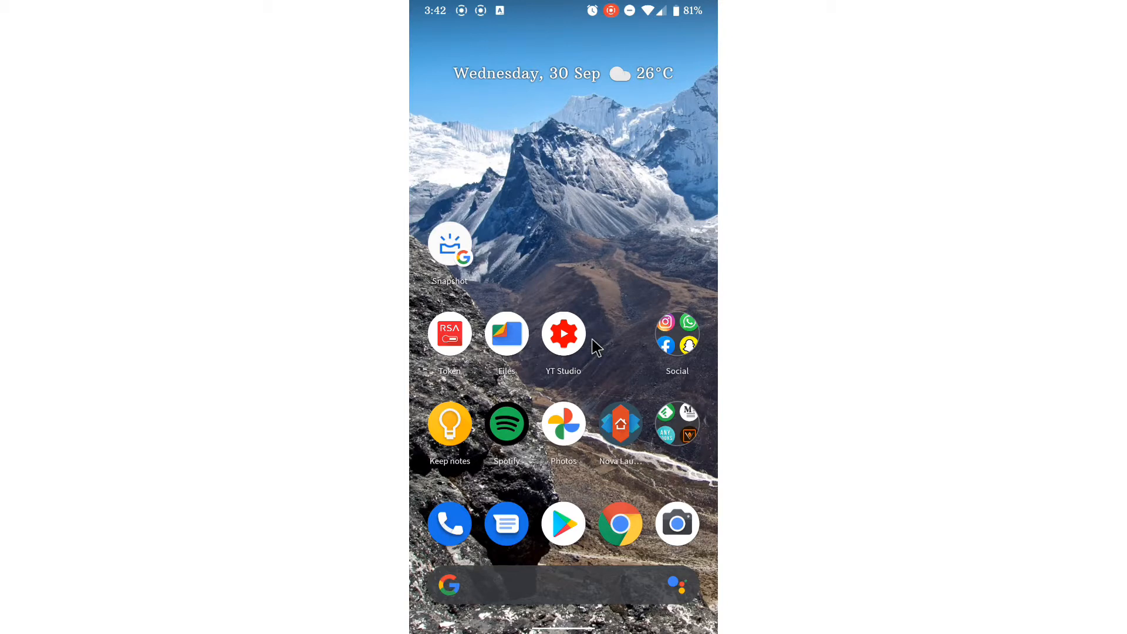
mouse_move(638, 532)
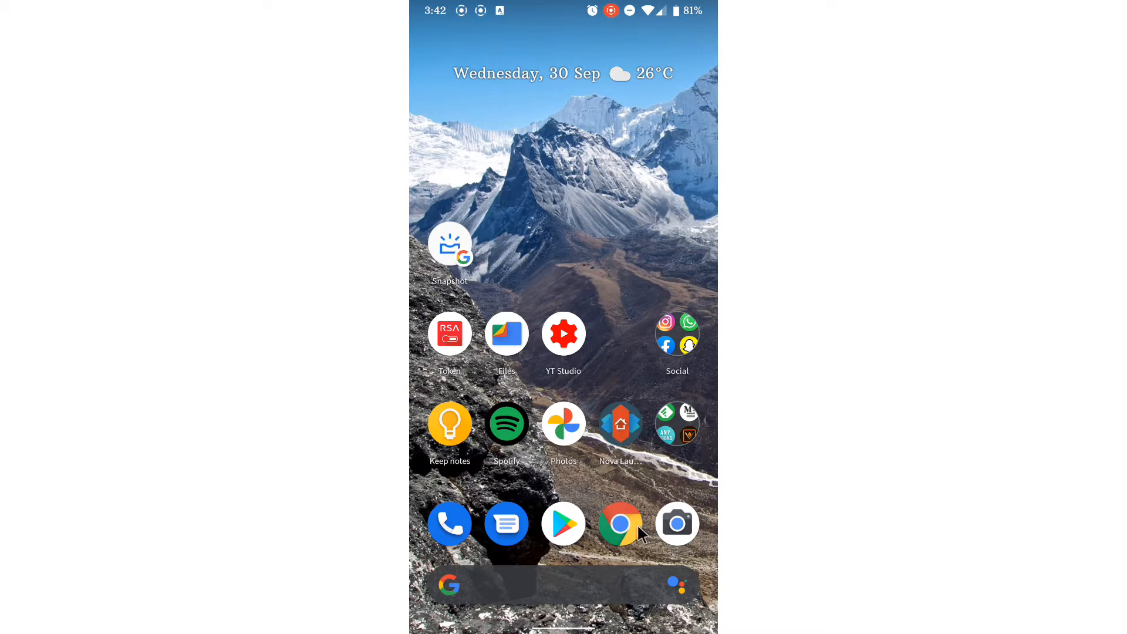
- Launch Chrome on thenextweb.com, then open and close the Find in page bar unused
click(620, 523)
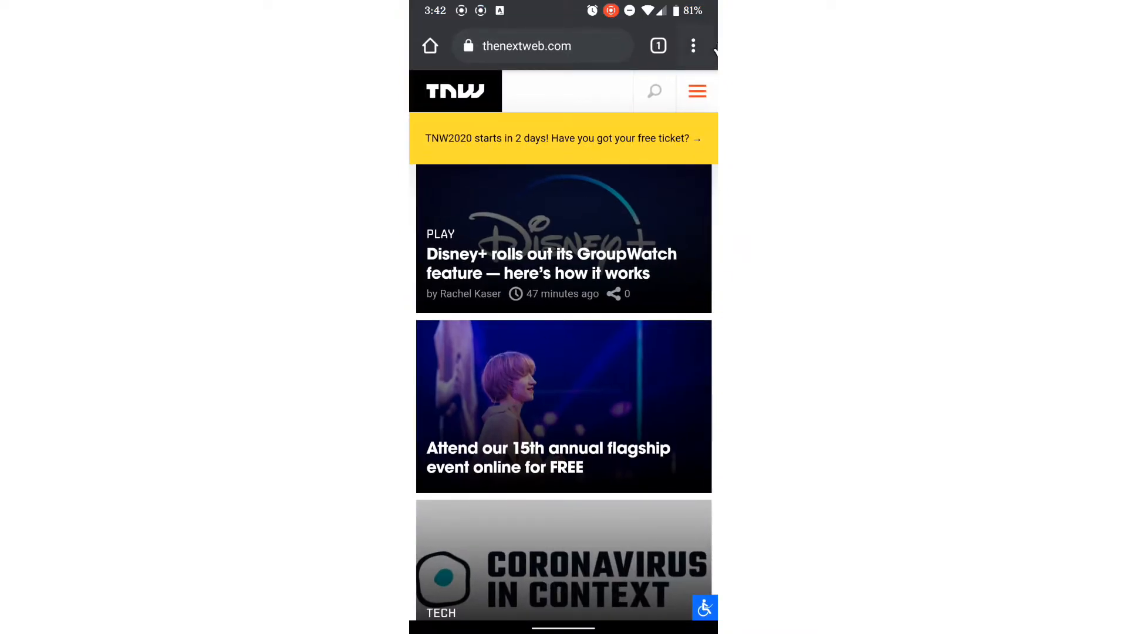
mouse_move(693, 46)
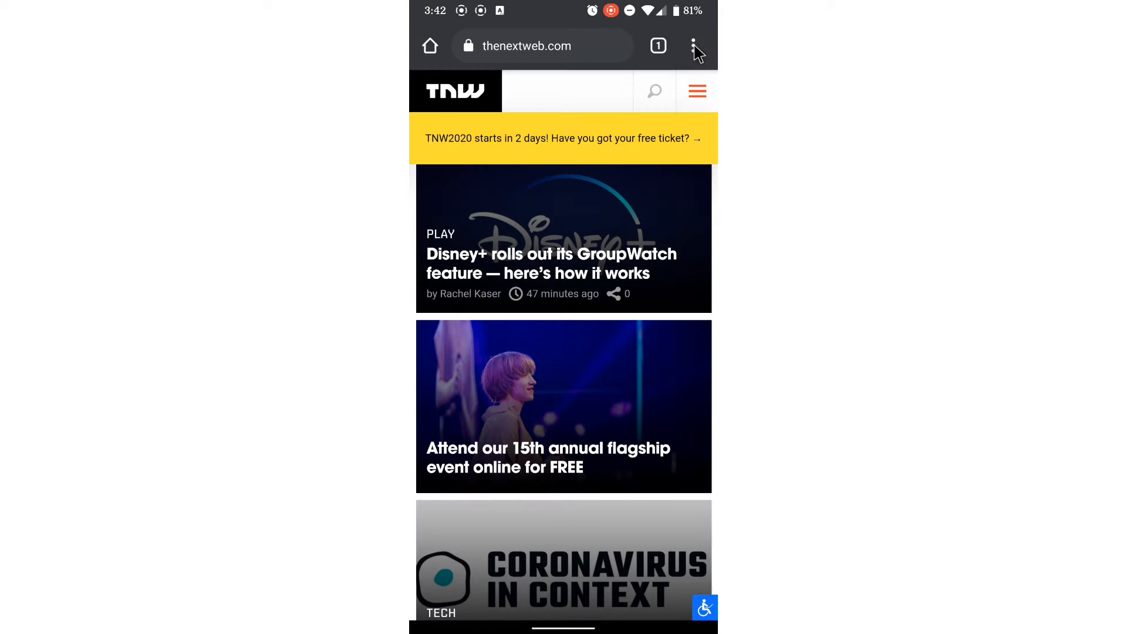
click(692, 45)
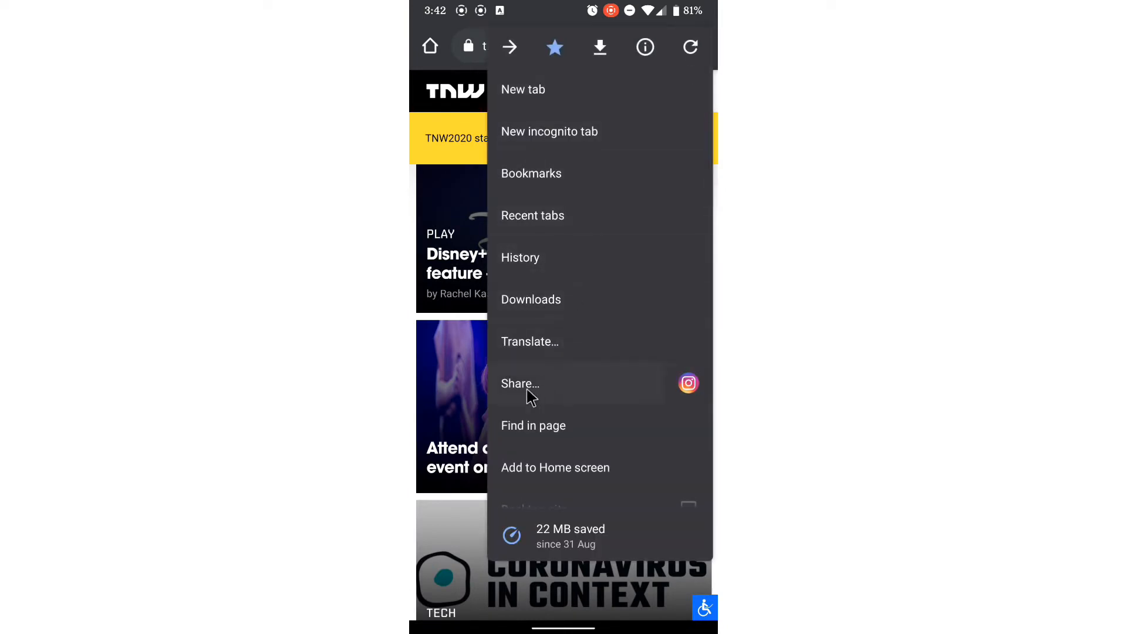
click(532, 425)
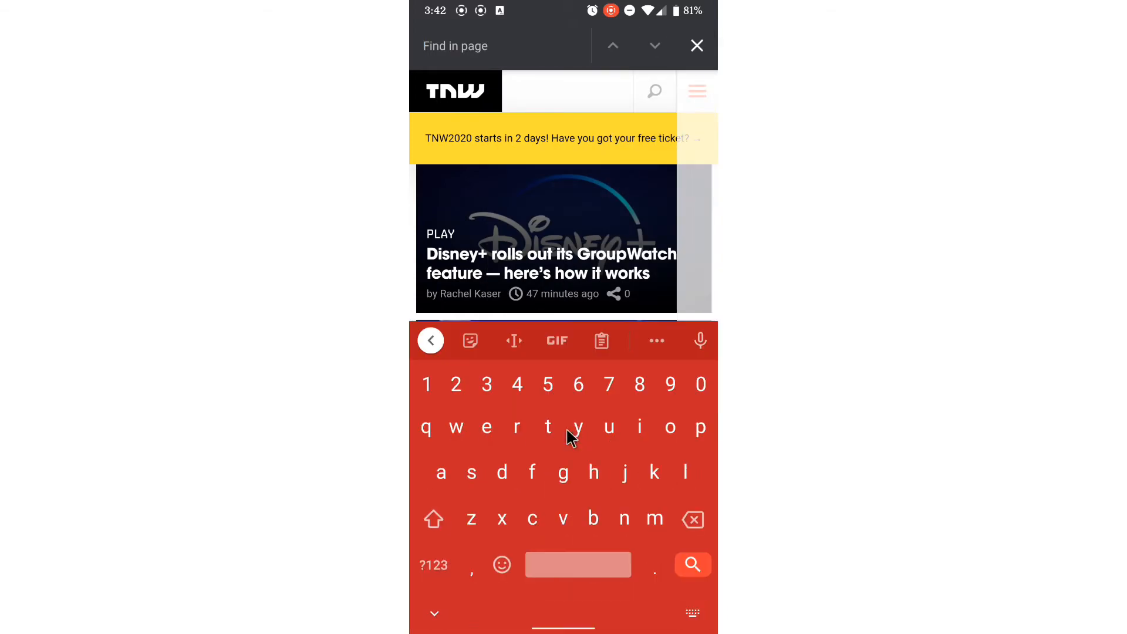
click(696, 45)
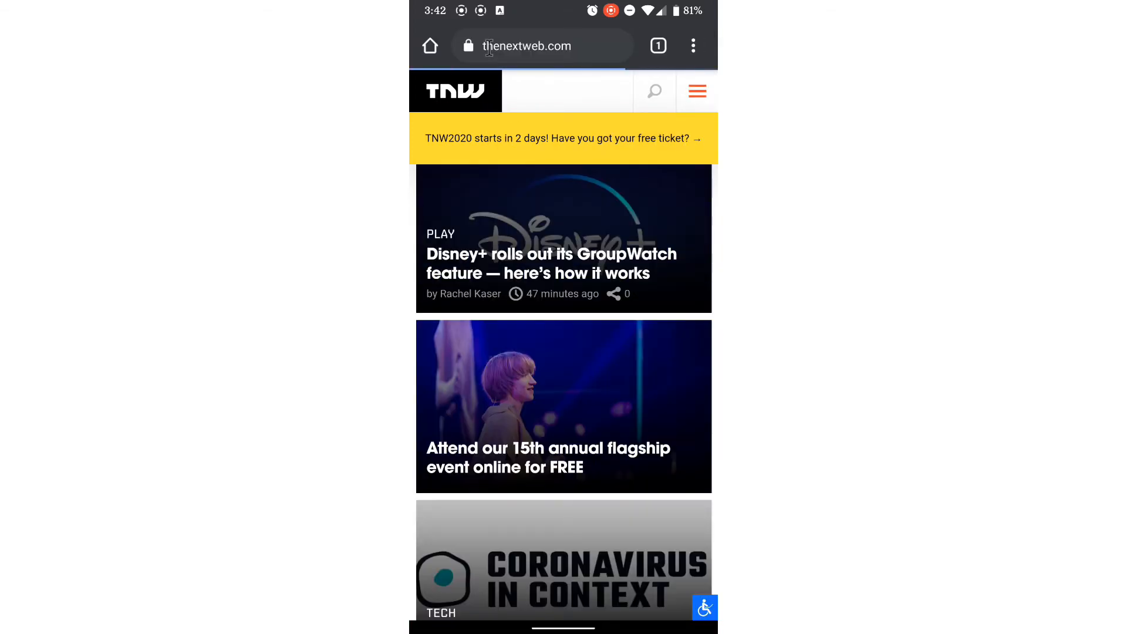
- Find 'disney' on the thenextweb.com page, highlighting match 1 of 2
click(692, 46)
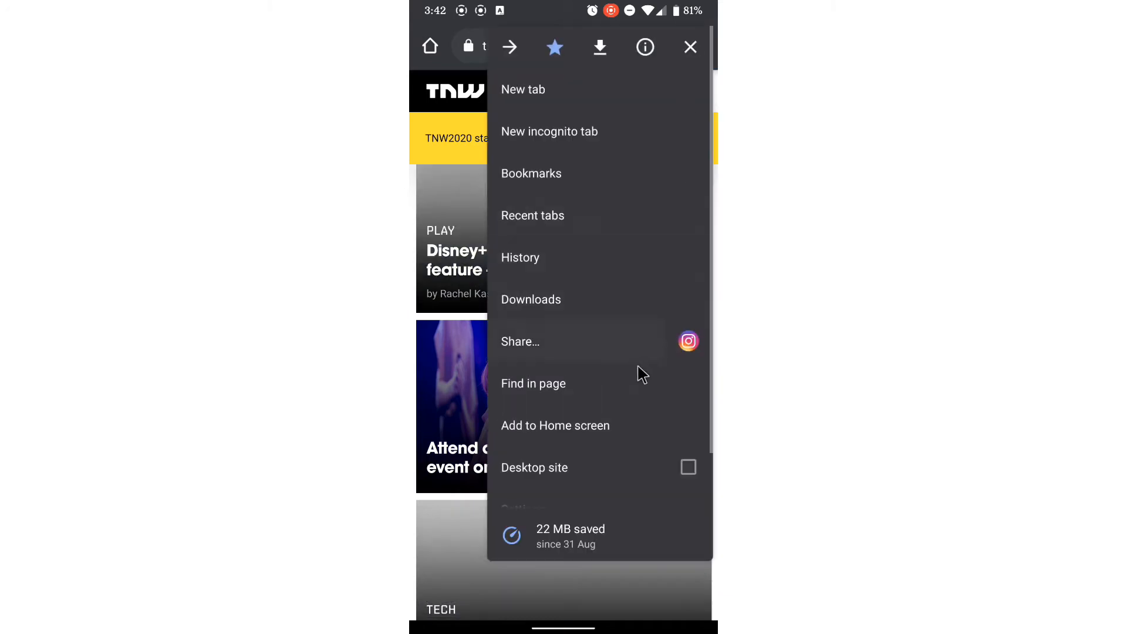
click(533, 383)
text(disney)
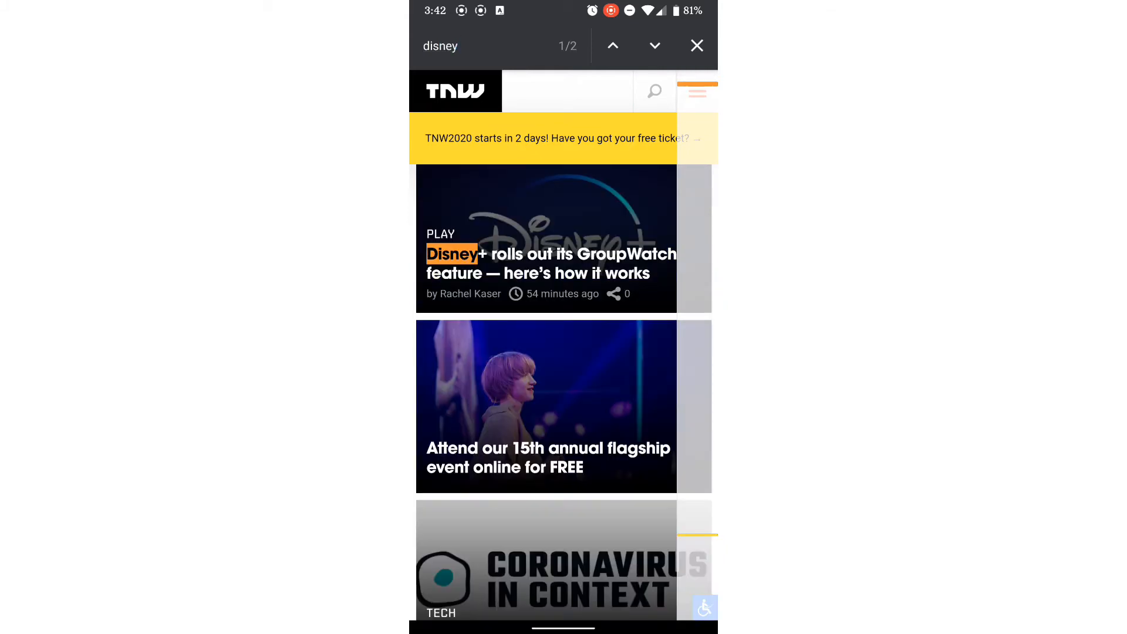
click(460, 45)
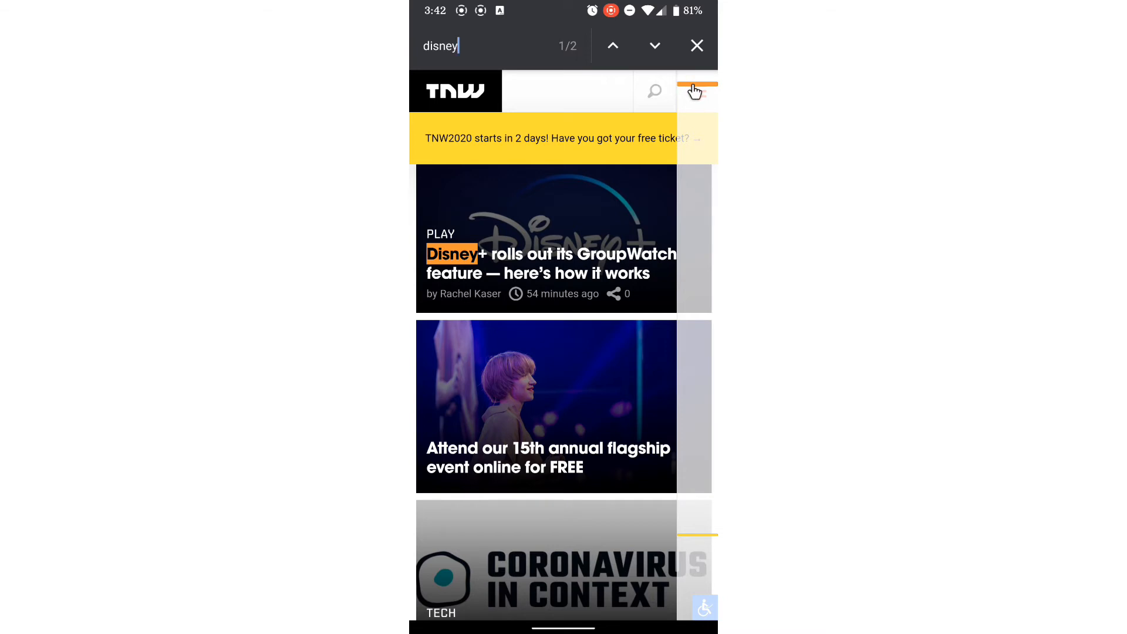
click(696, 91)
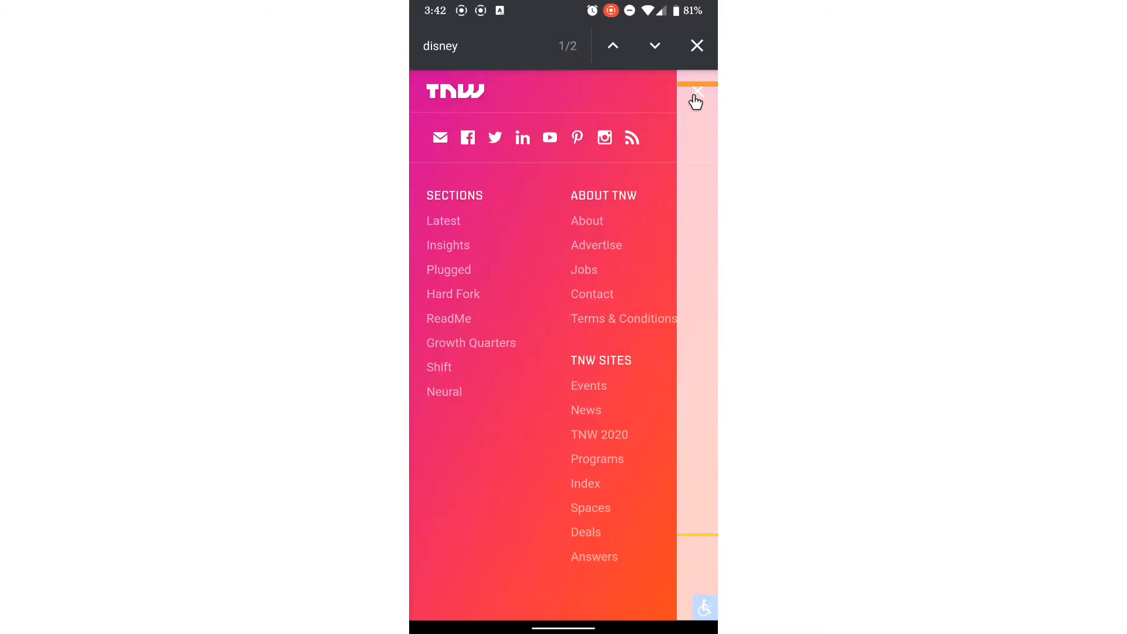
click(695, 97)
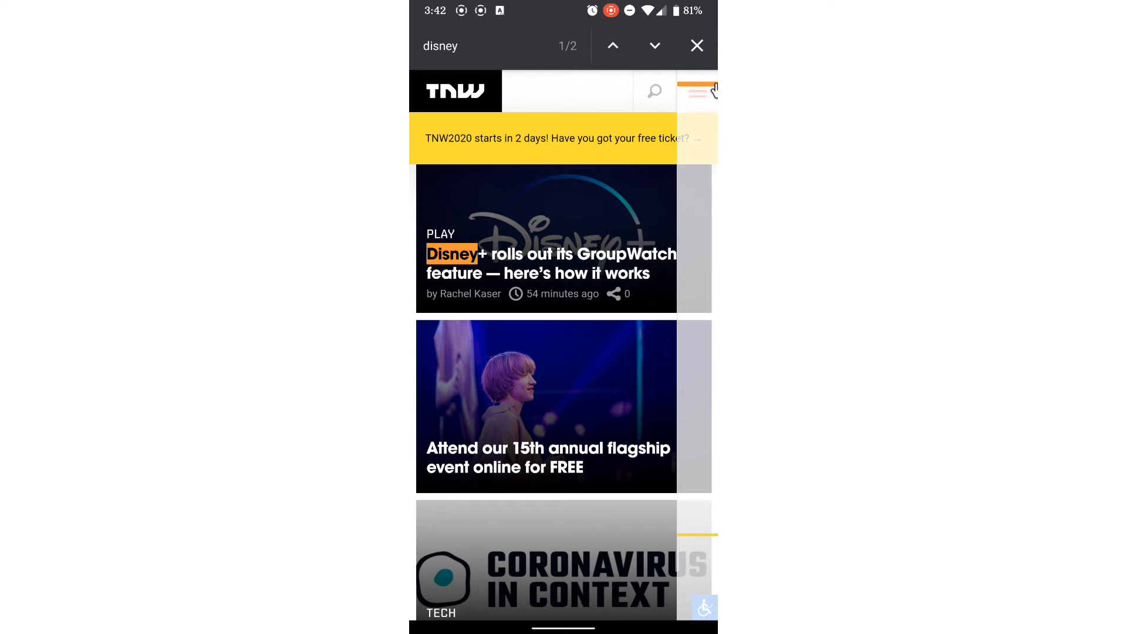
mouse_move(704, 545)
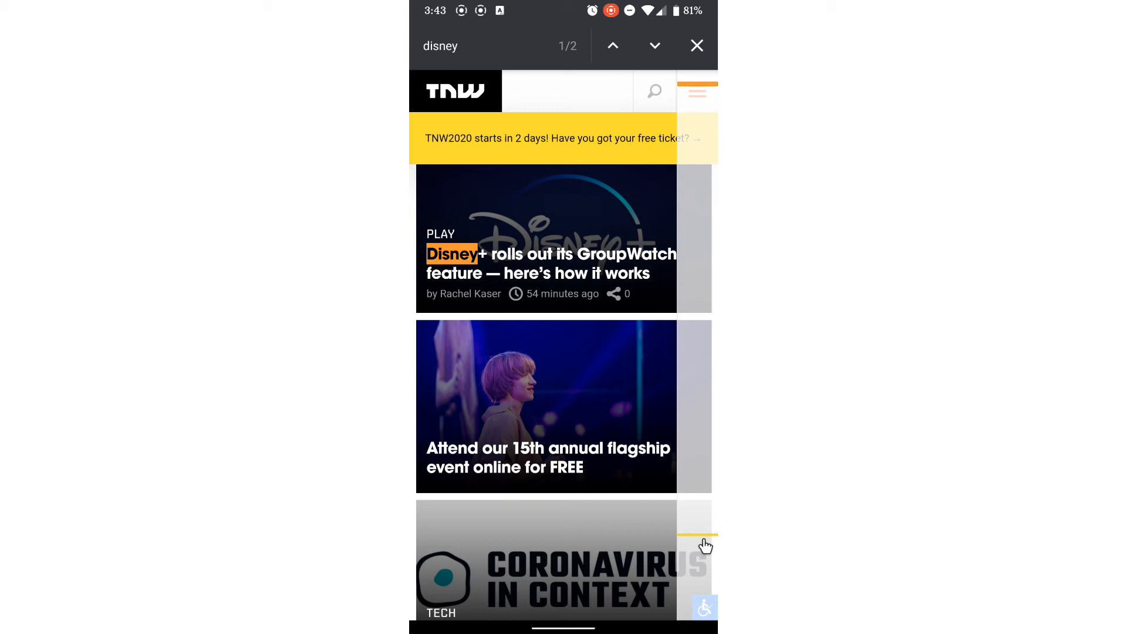
mouse_move(687, 544)
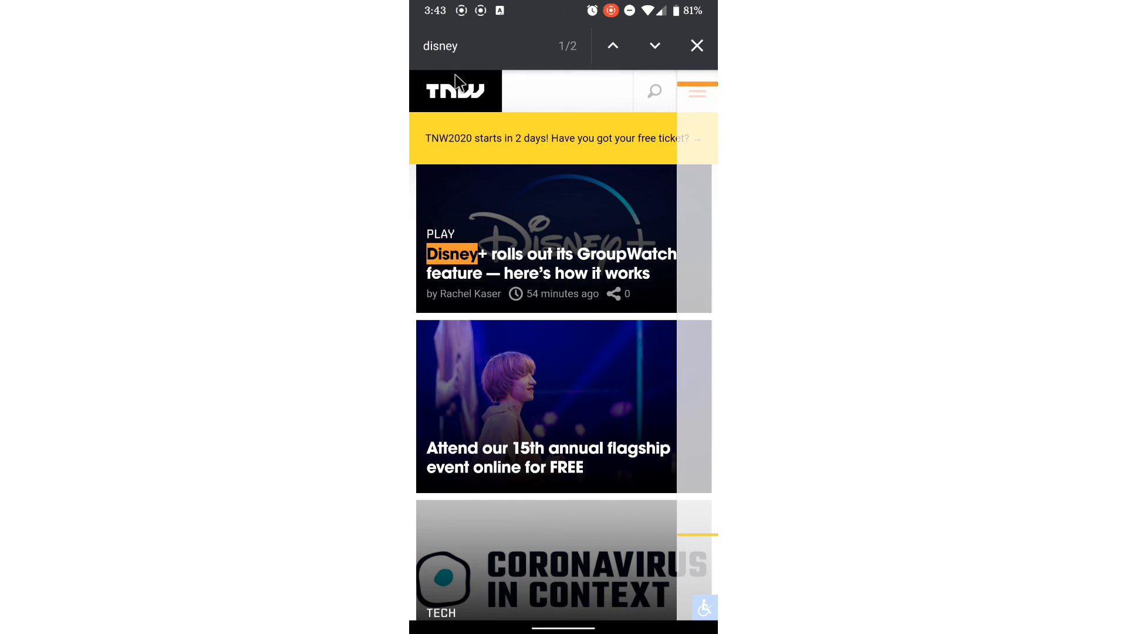
mouse_move(567, 8)
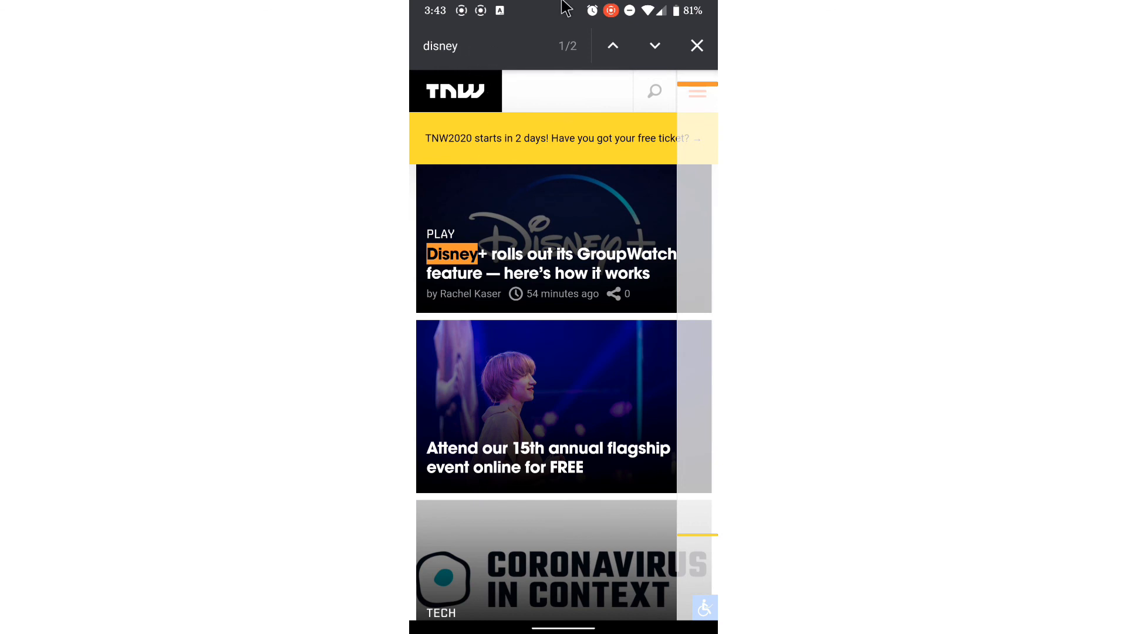
mouse_move(571, 38)
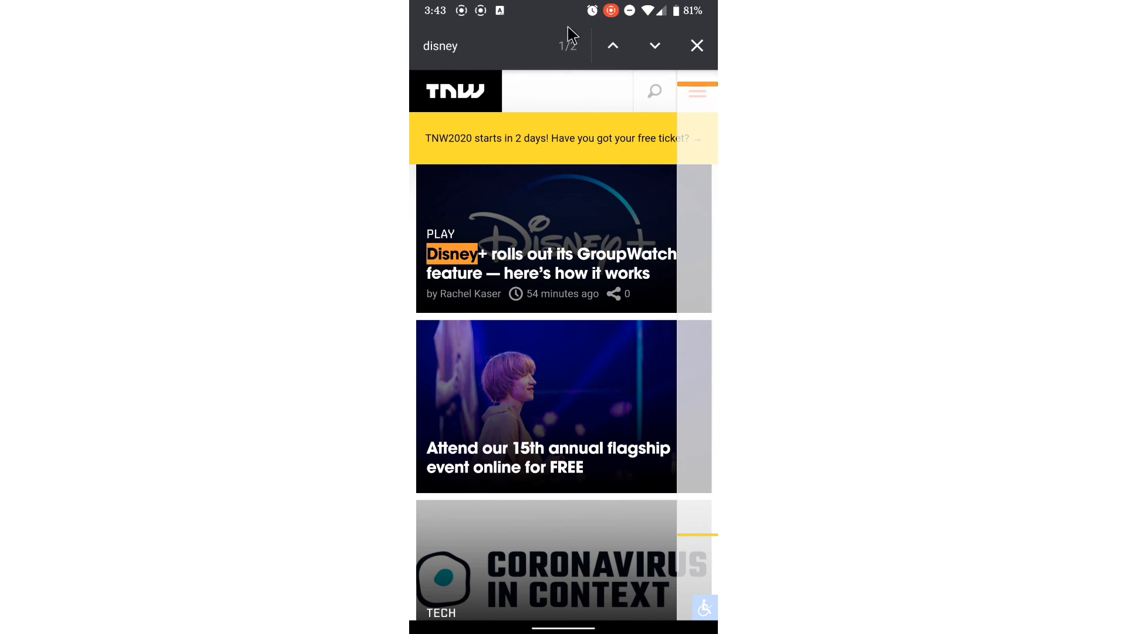